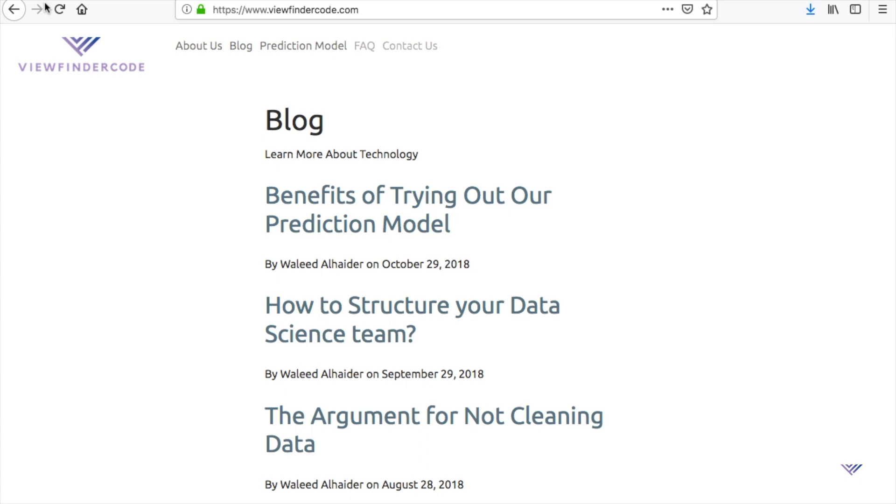
pyautogui.moveTo(301, 56)
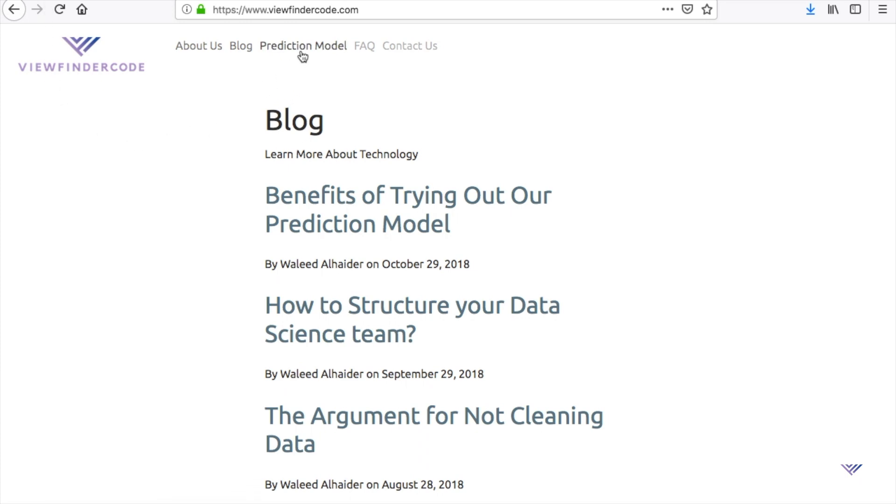
# - Go to the Prediction Model page, which brings up the login form
pyautogui.click(302, 46)
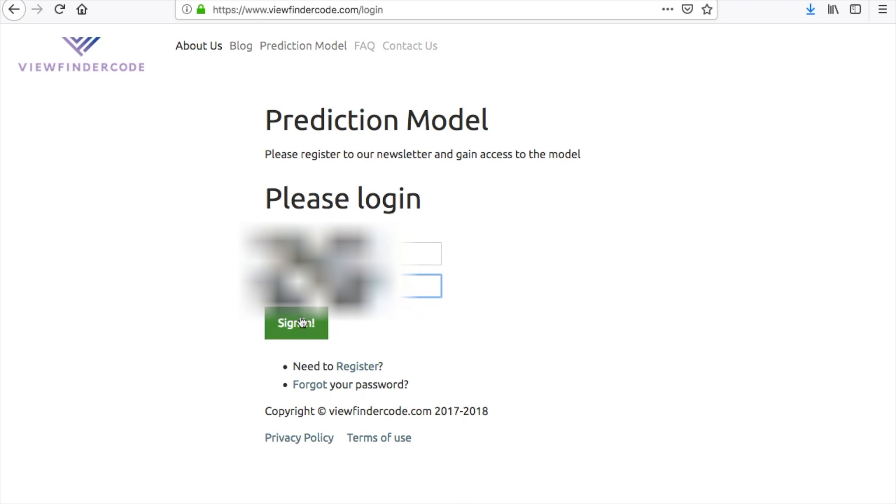
# - Sign in to reach the empty Movie Prediction form
pyautogui.click(296, 323)
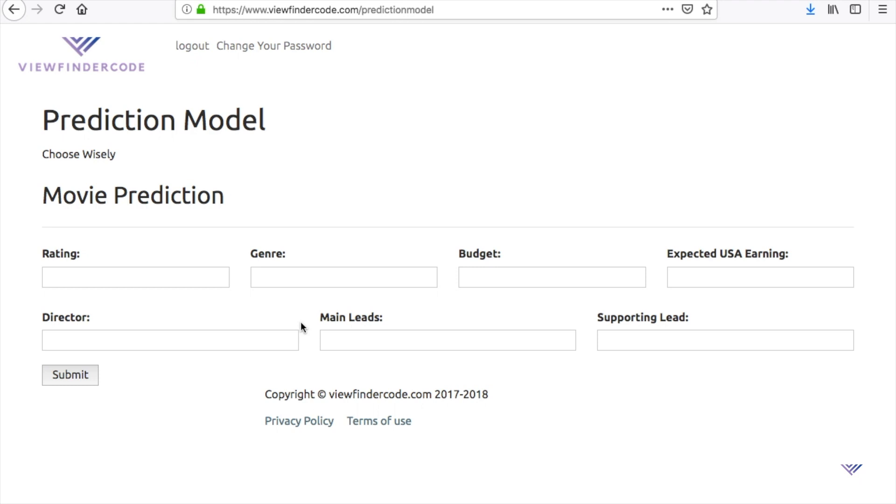
pyautogui.moveTo(177, 297)
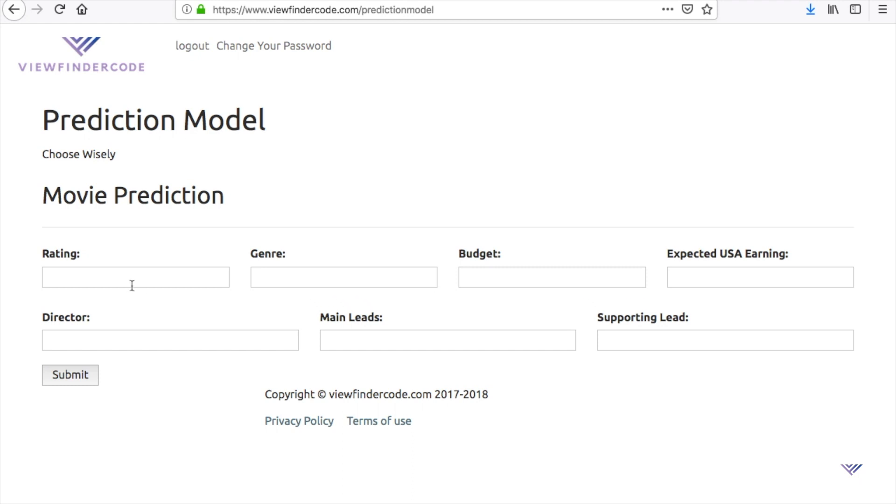
# - Set the movie's Rating to PG-13 from the suggestions
pyautogui.click(134, 278)
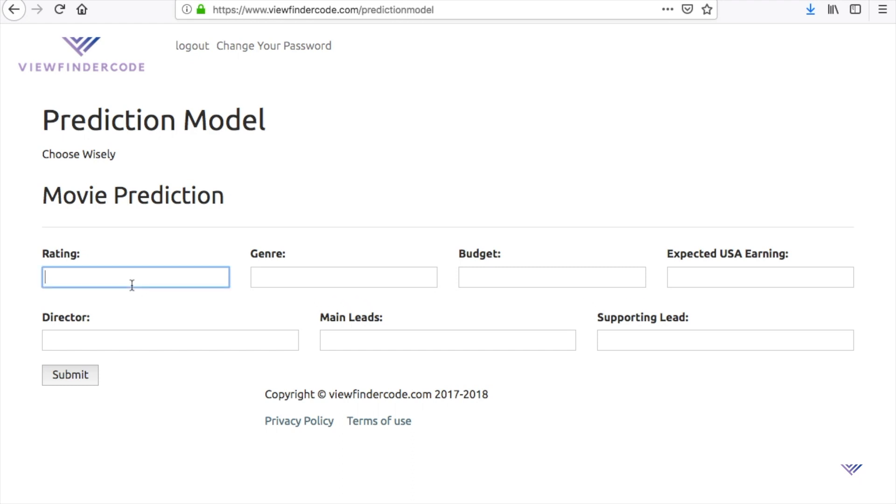
pyautogui.write('P')
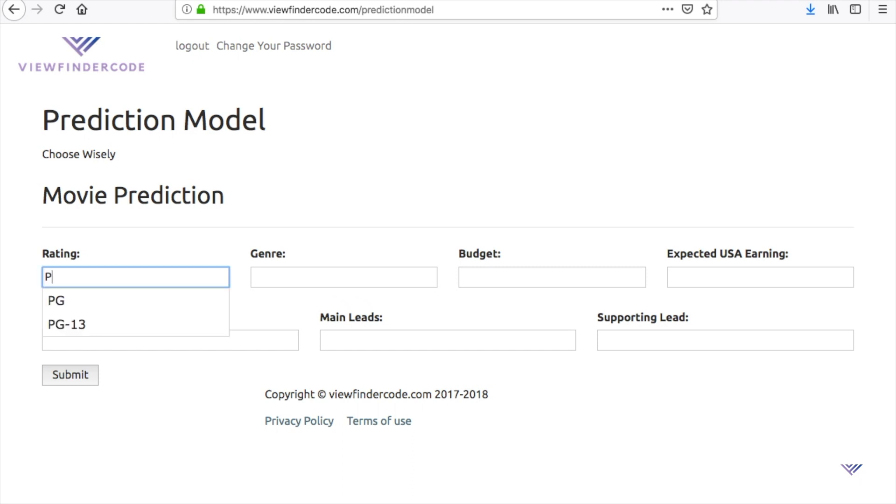
pyautogui.click(67, 325)
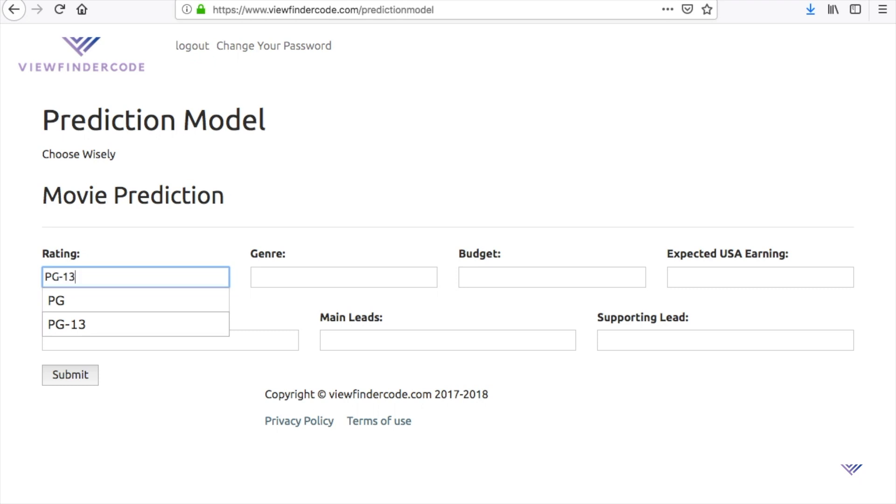
# - Set the Genre to Comedy-Drama and move to the Budget field
pyautogui.click(344, 276)
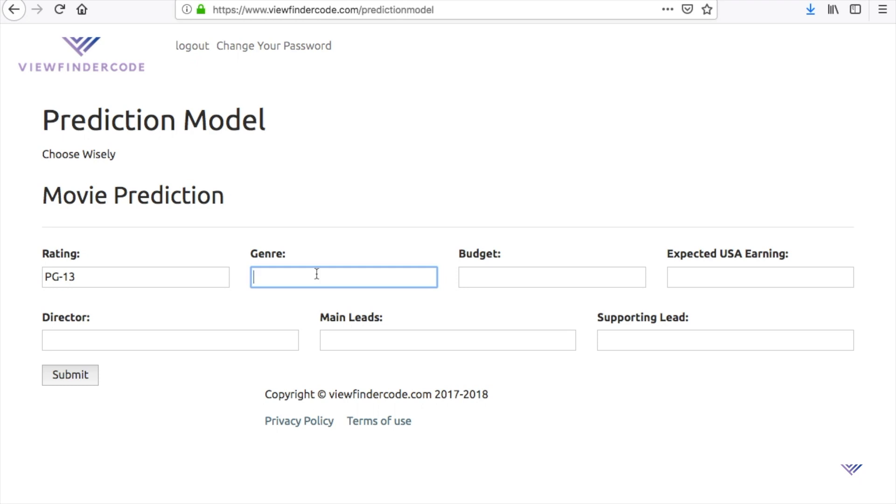
pyautogui.write('C')
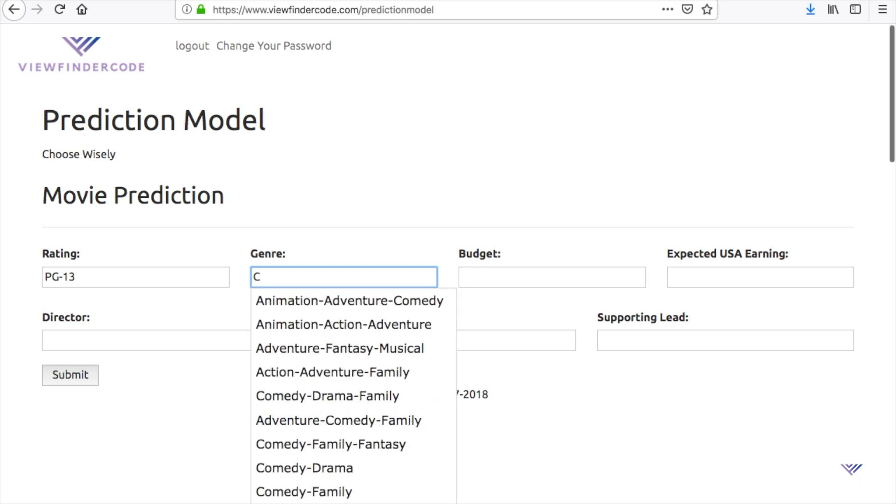
pyautogui.write('om')
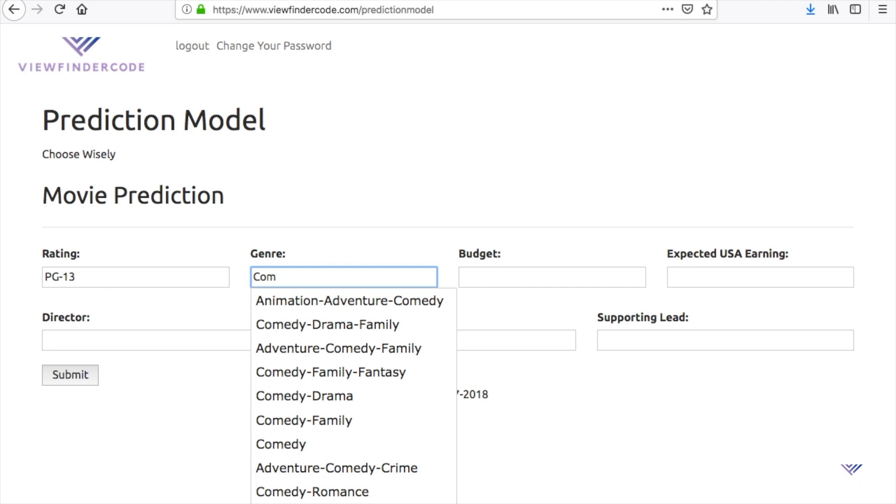
pyautogui.moveTo(319, 286)
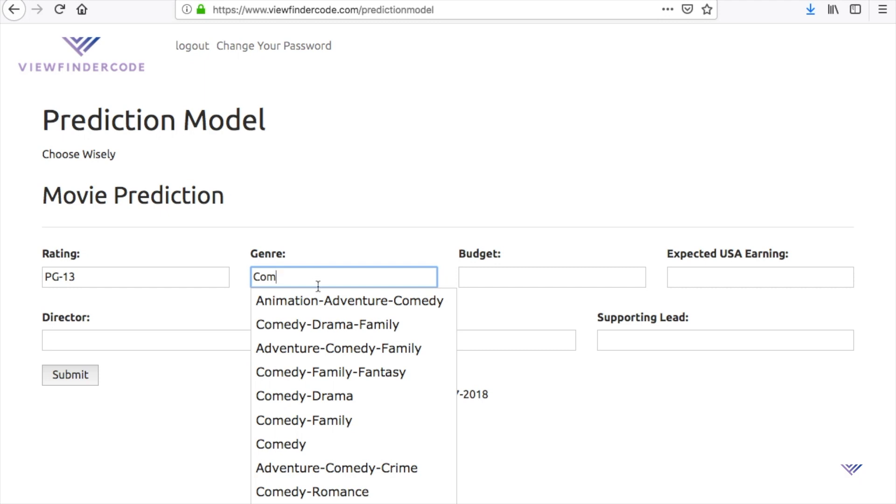
pyautogui.moveTo(351, 402)
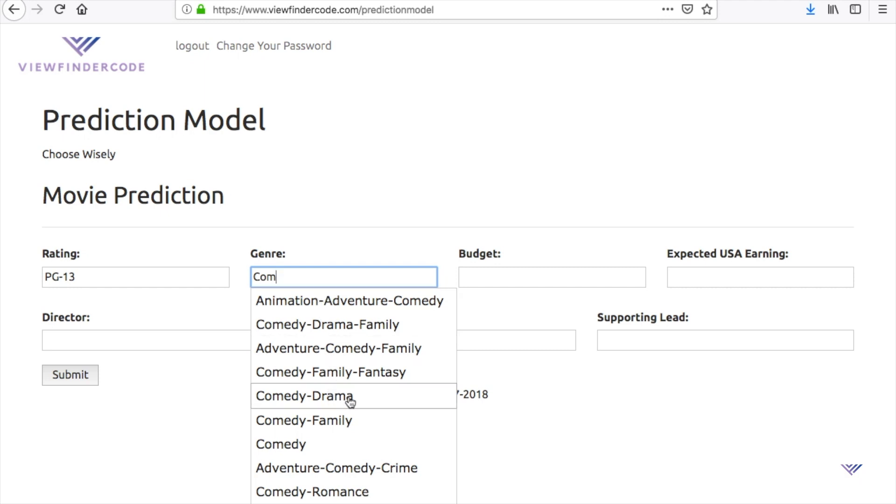
pyautogui.click(305, 396)
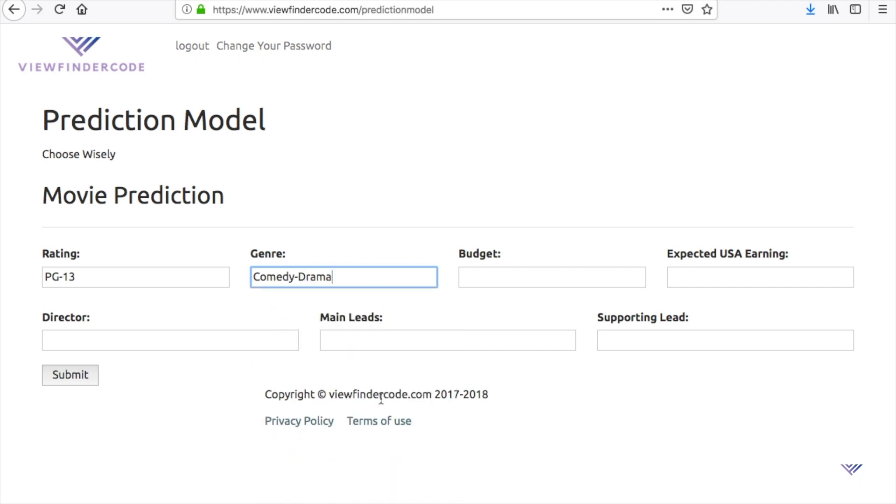
pyautogui.click(552, 277)
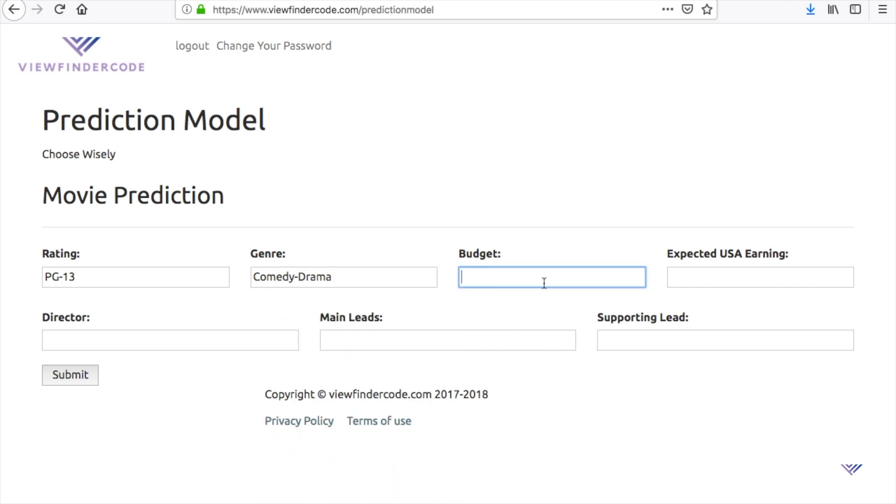
pyautogui.moveTo(533, 321)
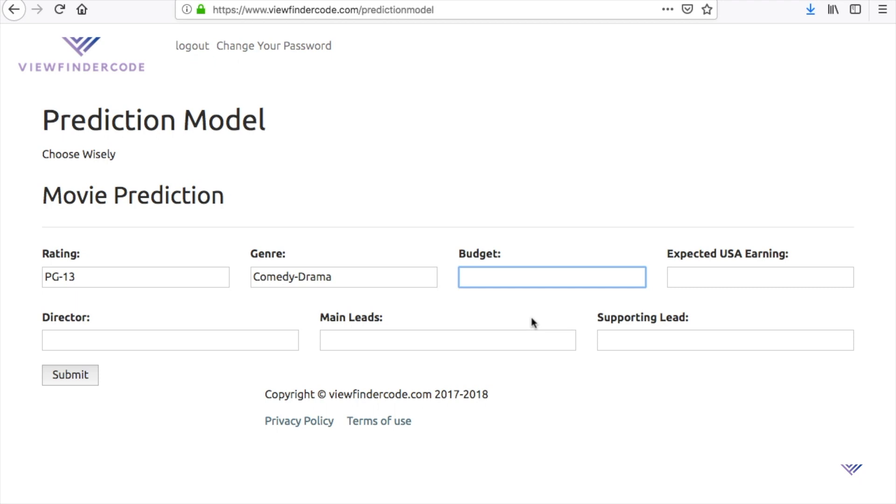
pyautogui.click(552, 289)
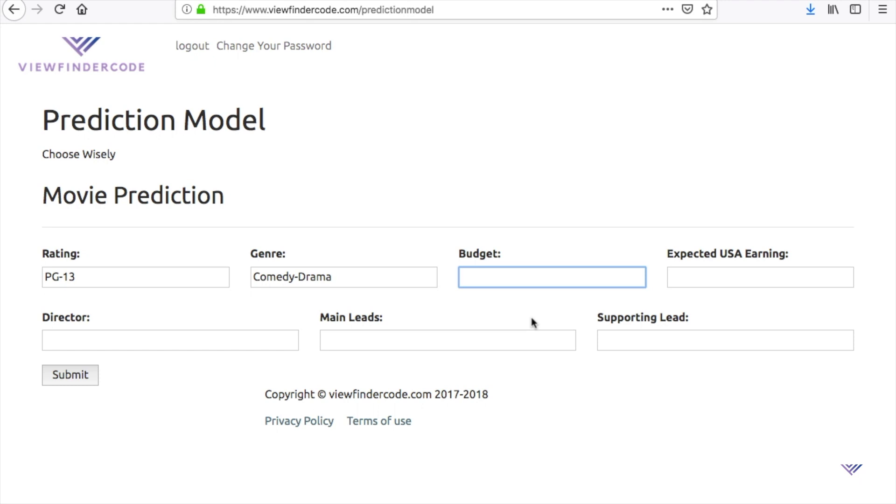
# - Set the Budget to 5000000 using the autocomplete suggestion
pyautogui.write('5')
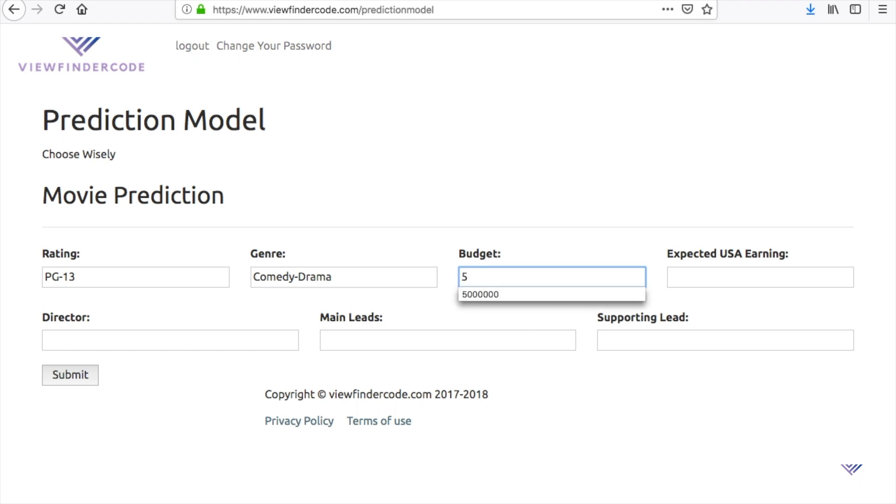
pyautogui.write('00000')
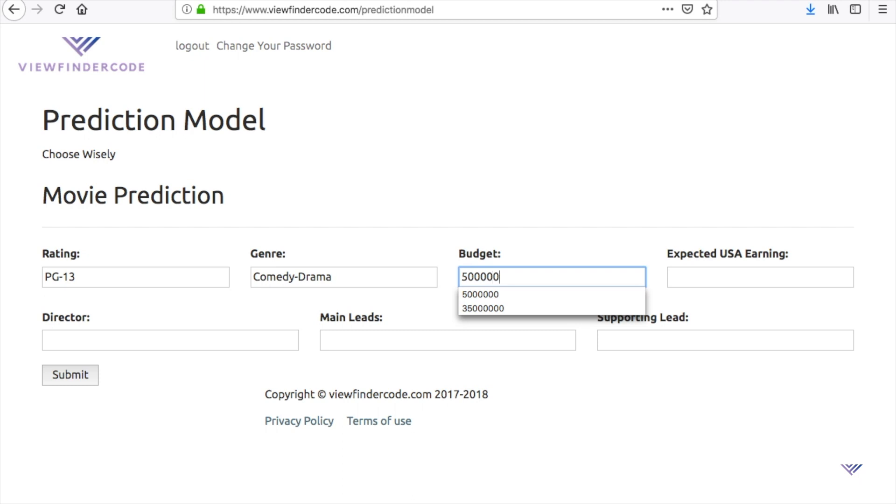
pyautogui.click(483, 294)
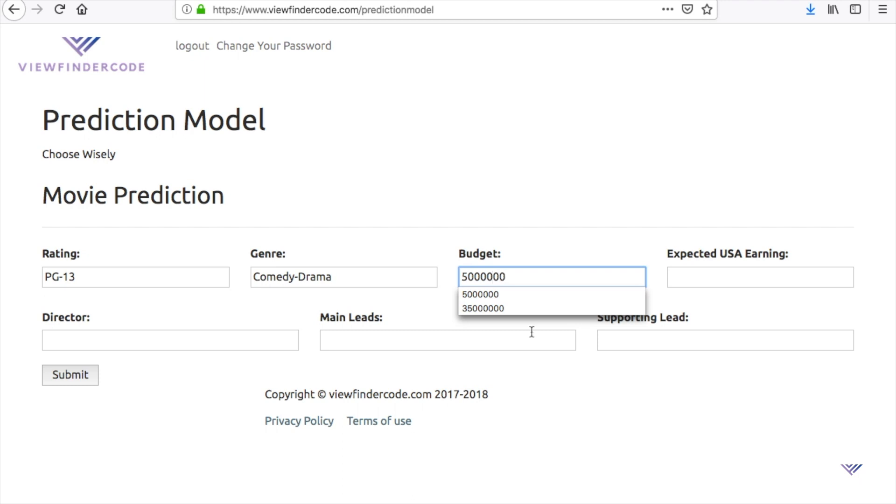
pyautogui.click(484, 294)
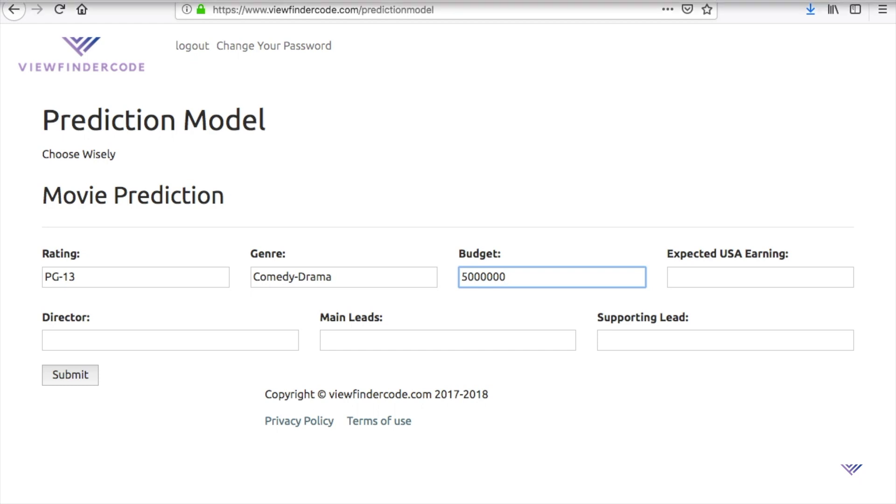
# - Set Expected USA Earning to 3000000 and move to the Director field
pyautogui.click(760, 278)
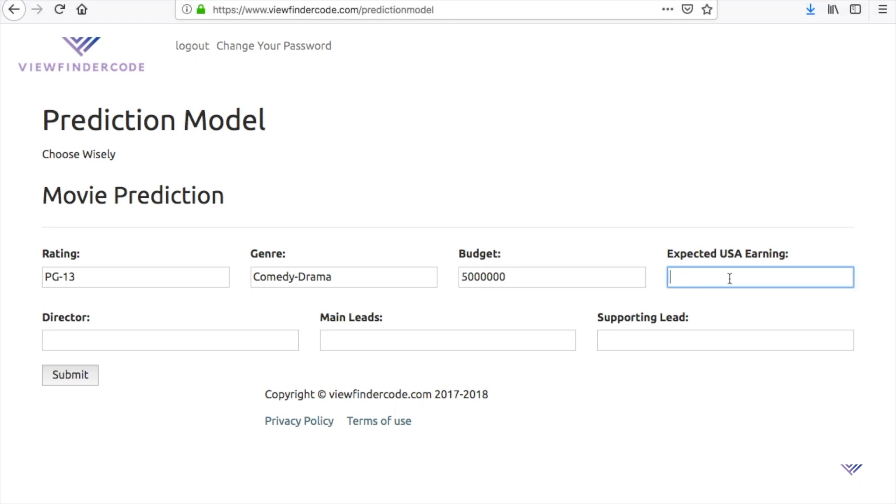
pyautogui.write('3')
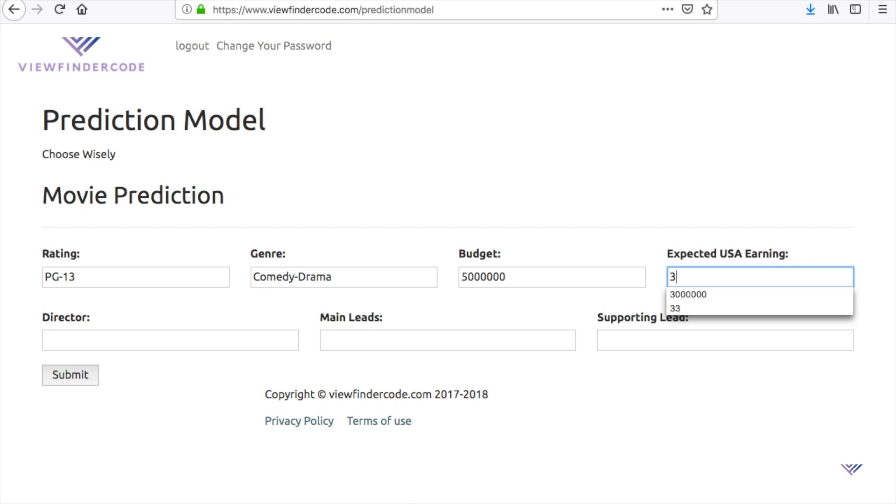
pyautogui.click(690, 294)
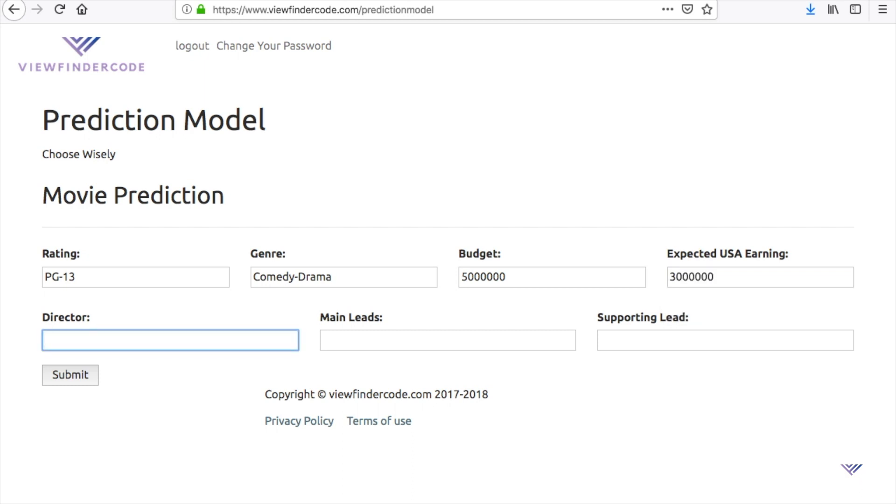
pyautogui.click(170, 340)
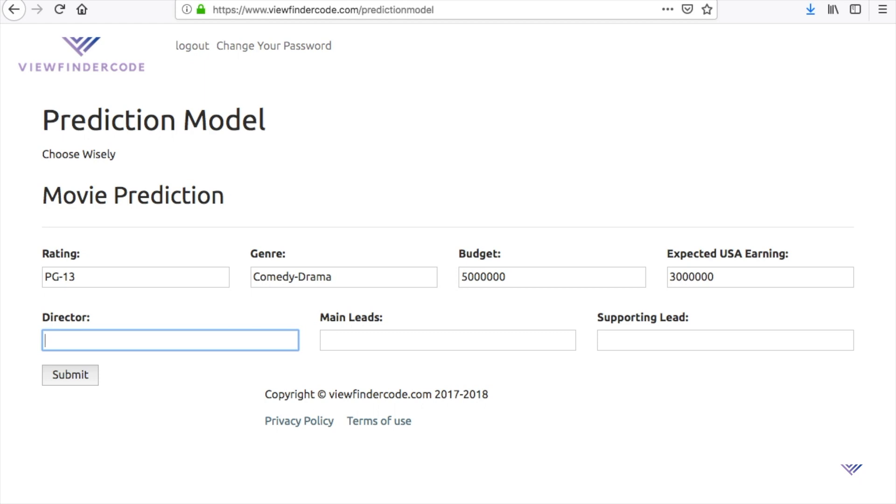
# - Set the Director to Jon Favreau from the suggestions
pyautogui.write('jon f')
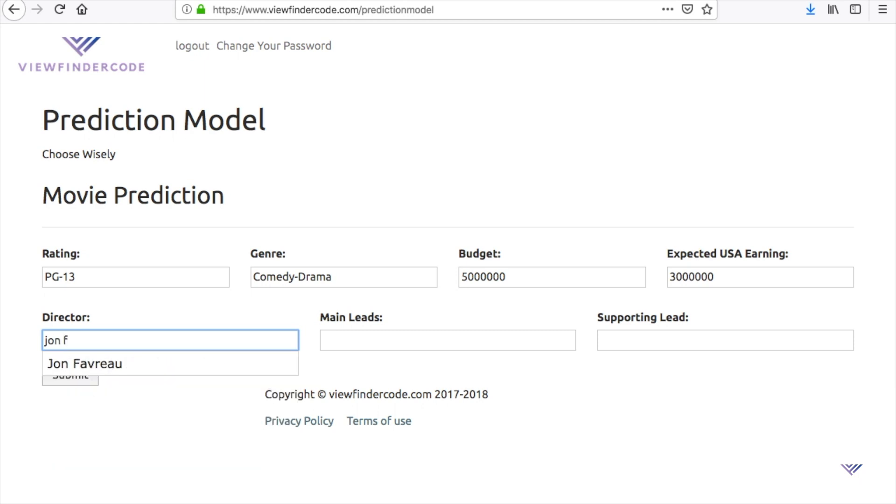
pyautogui.click(84, 363)
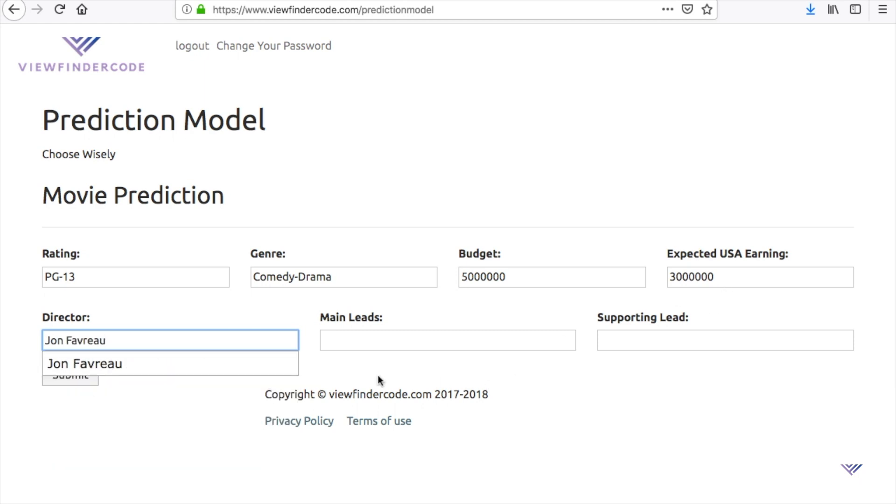
pyautogui.click(84, 363)
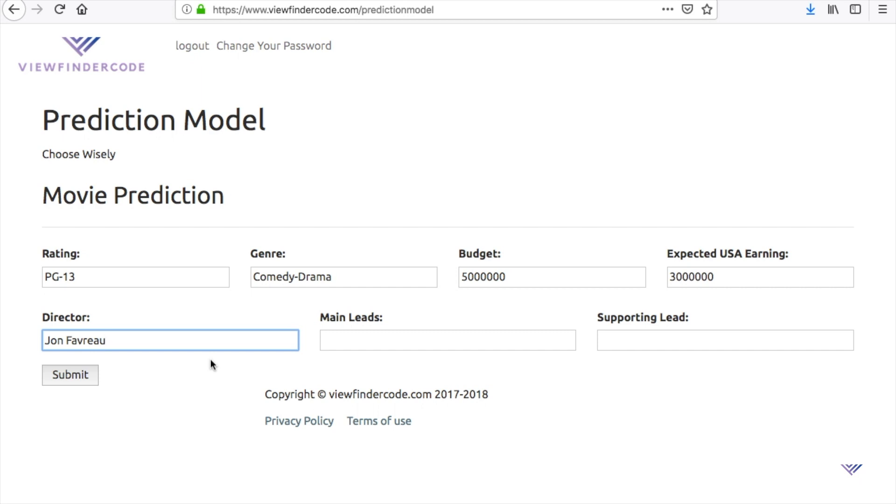
# - Set Main Lead to Seth Rogen and Supporting Lead to Melissa McCarthy
pyautogui.write('seth')
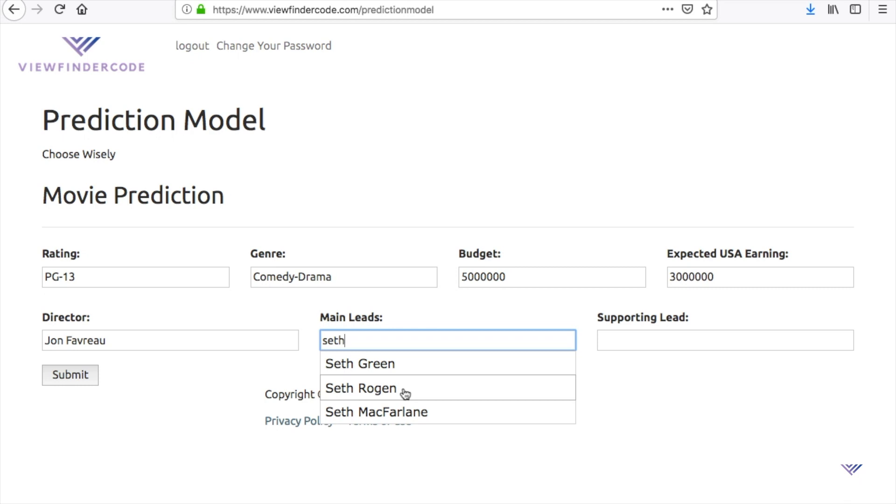
pyautogui.click(360, 389)
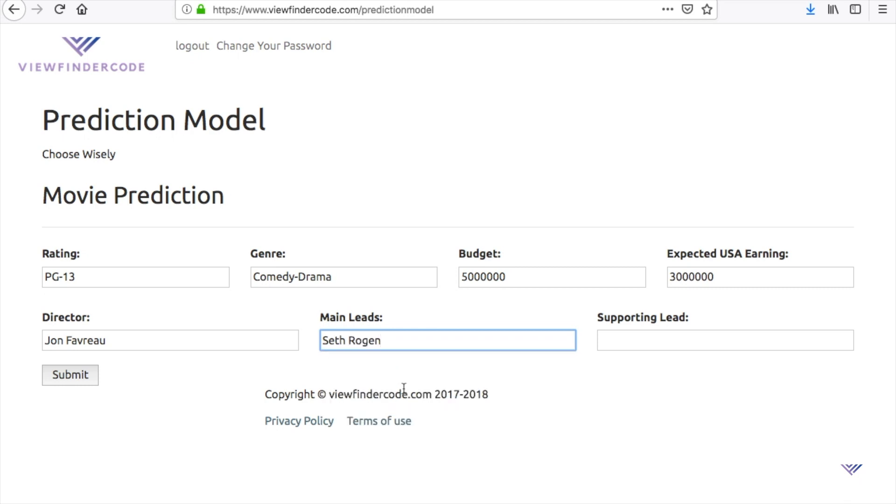
pyautogui.click(724, 340)
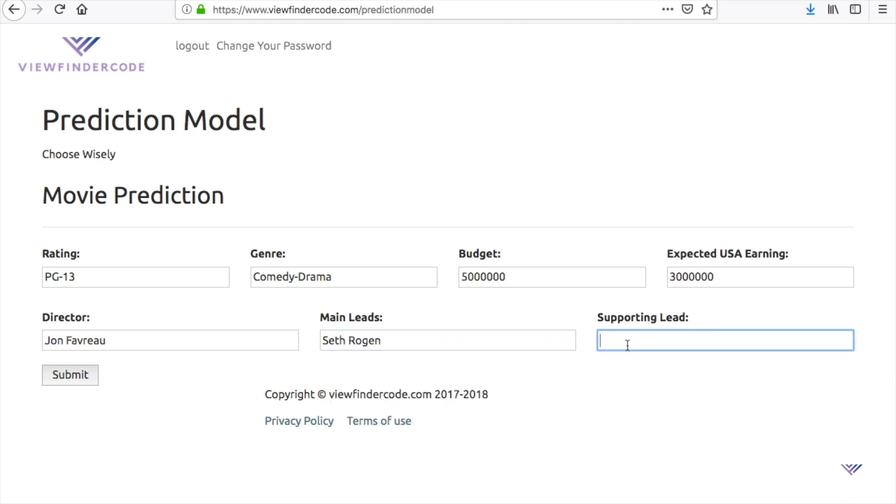
pyautogui.write('mel')
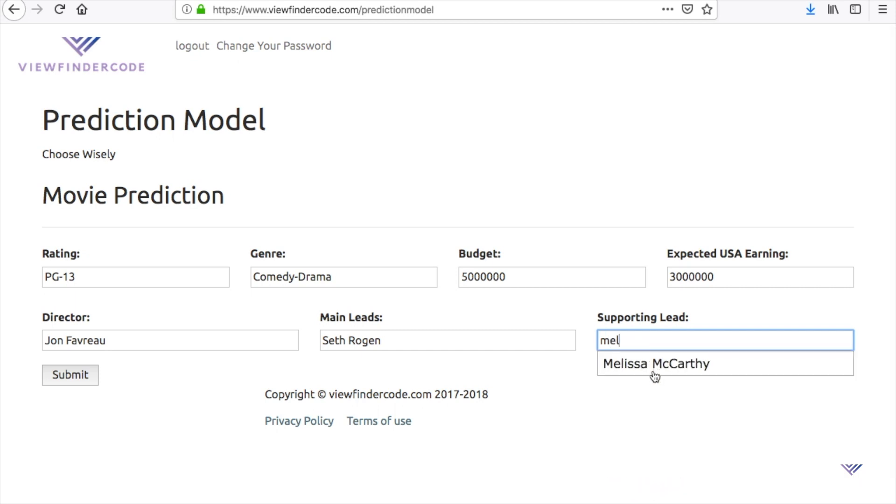
pyautogui.click(655, 364)
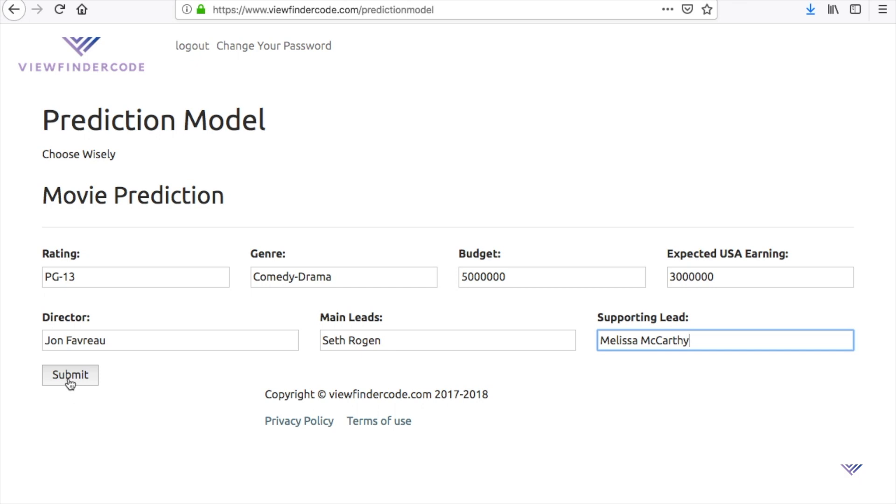
# - Submit the form for a US$ 11183710 worldwide revenue prediction, then log out
pyautogui.click(69, 375)
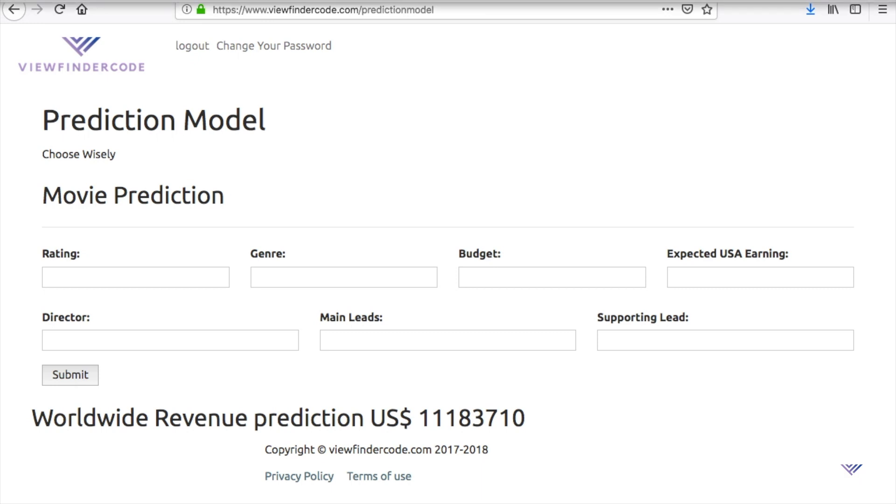
pyautogui.click(192, 45)
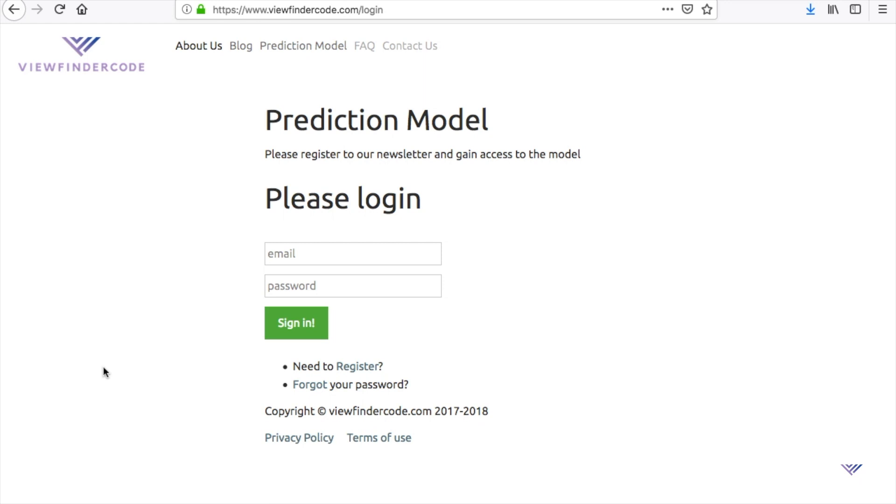
pyautogui.moveTo(233, 77)
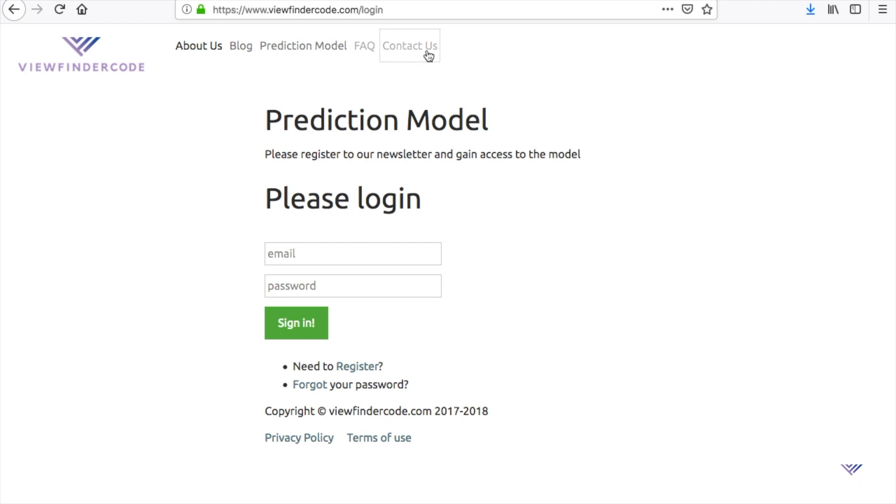
# - Bring up the Contact Us page listing Facebook, Twitter and email contacts
pyautogui.click(409, 45)
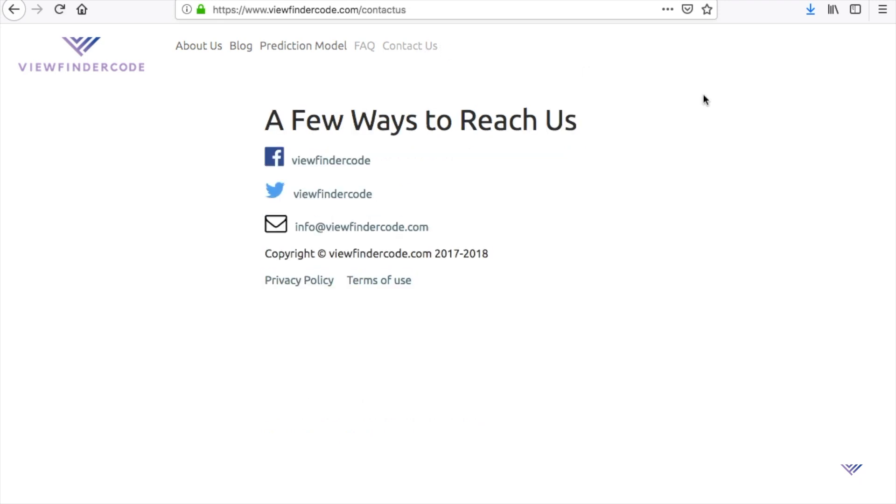